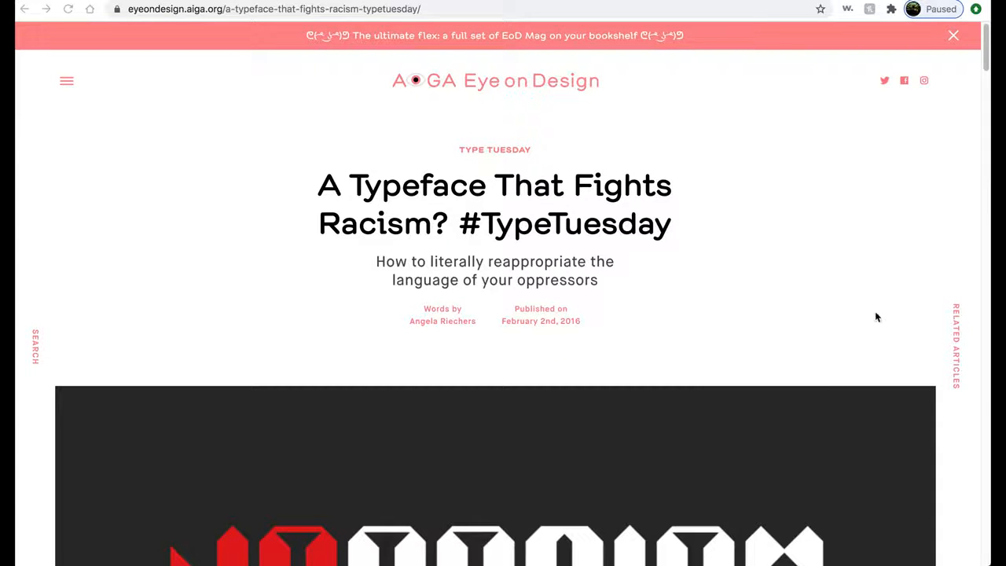
mouse_move(682, 273)
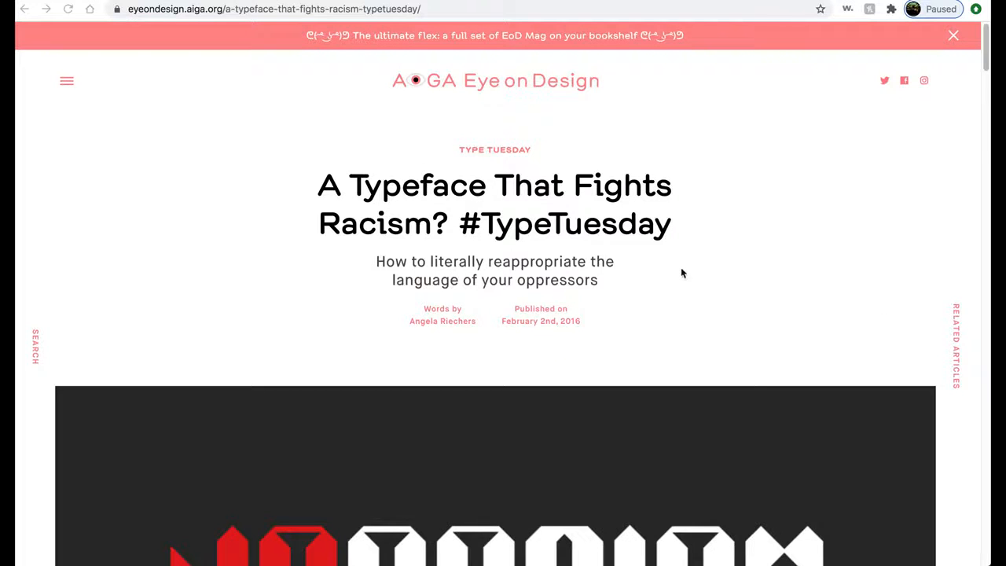
mouse_move(593, 163)
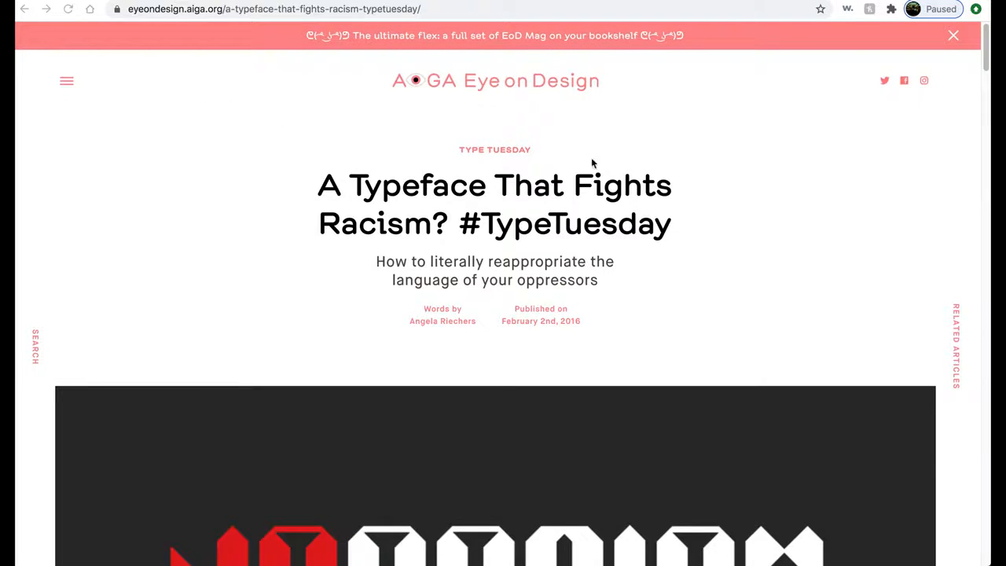
mouse_move(657, 170)
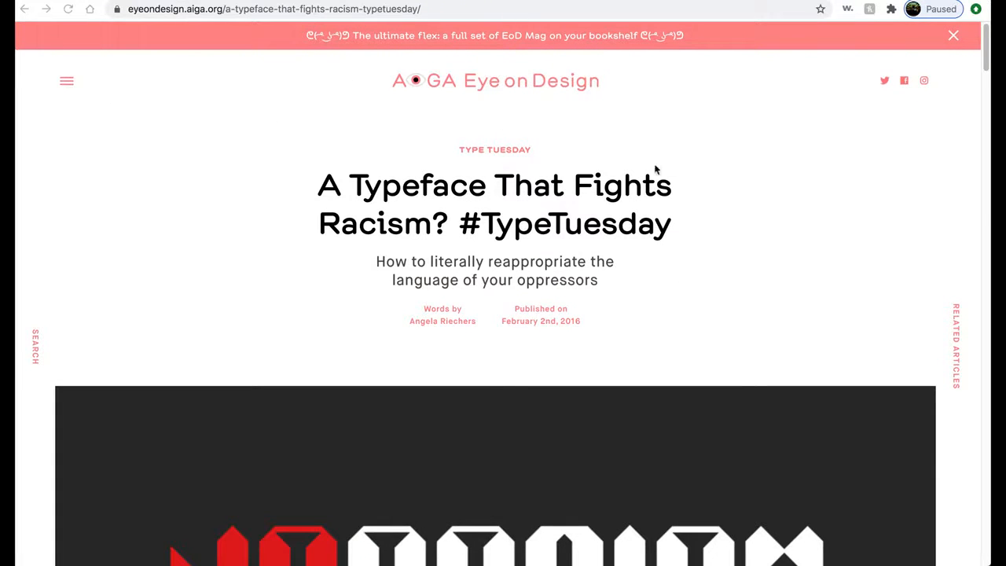
- Select the Eye on Design article text from its title through the body and copy it
scroll(down, 3)
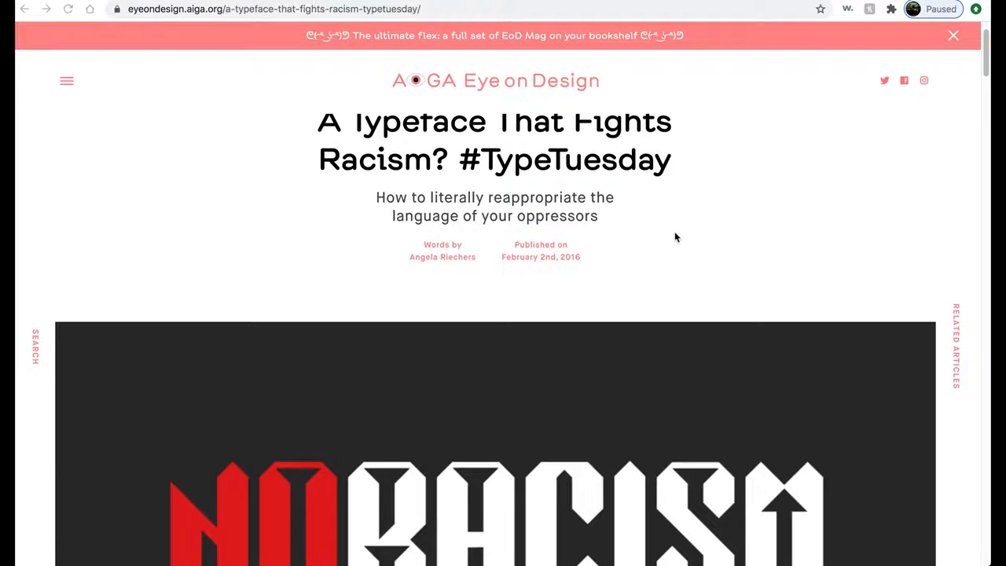
scroll(down, 3)
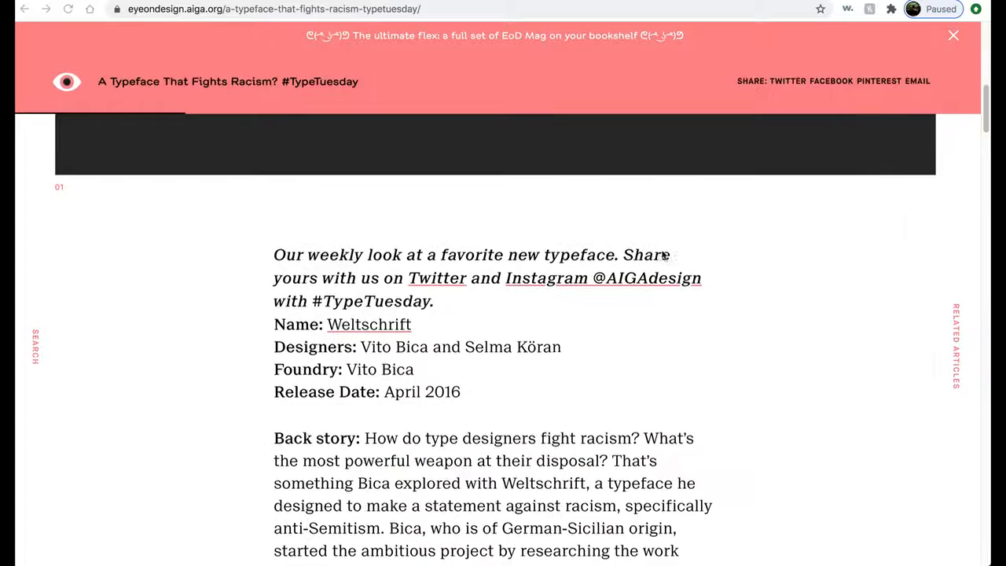
scroll(up, 3)
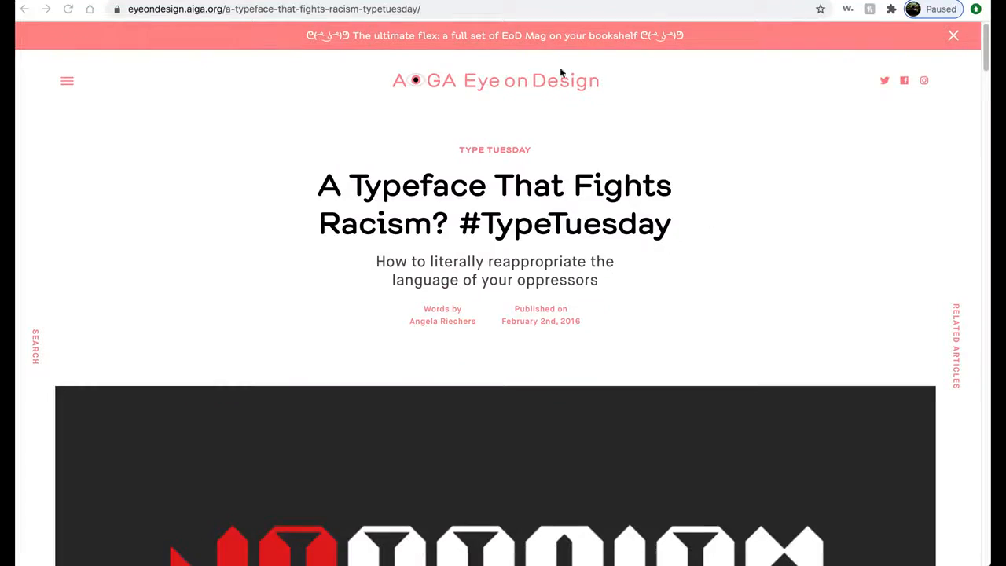
scroll(down, 3)
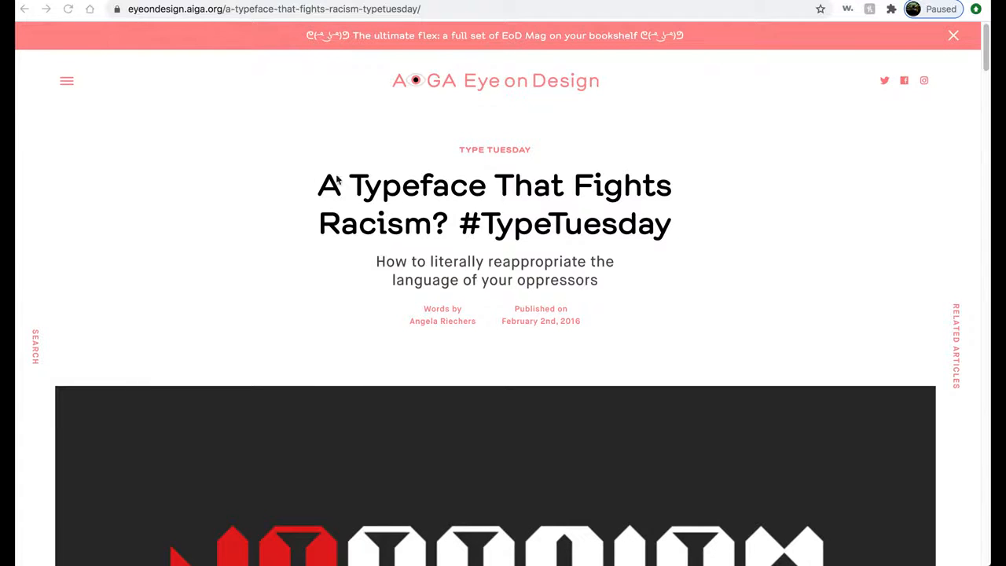
scroll(down, 3)
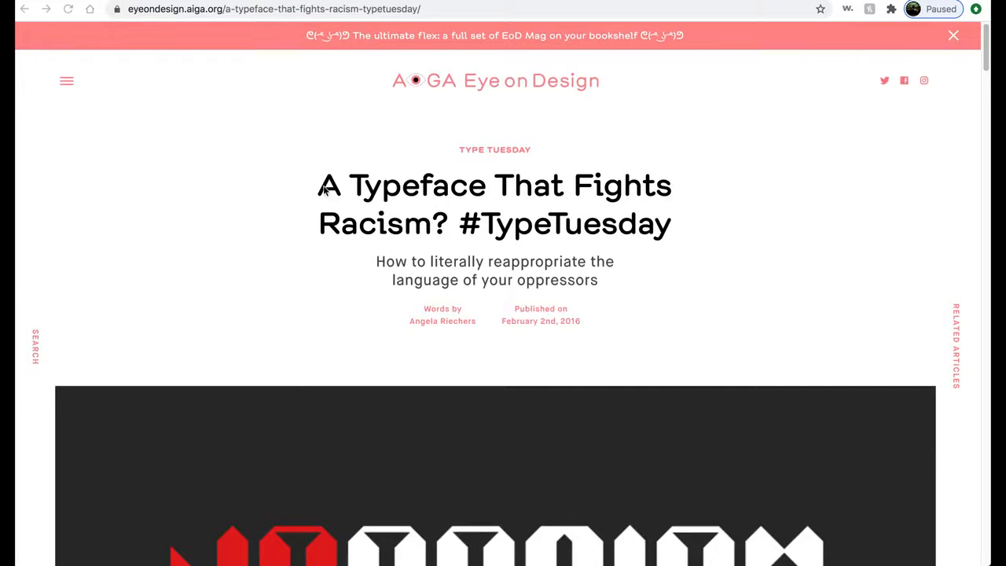
drag(317, 185, 484, 260)
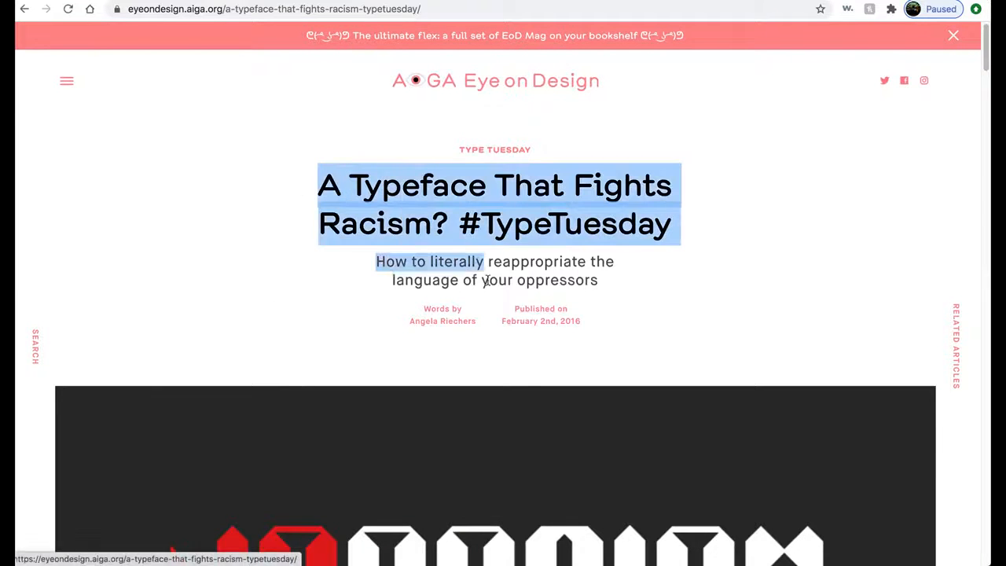
scroll(down, 3)
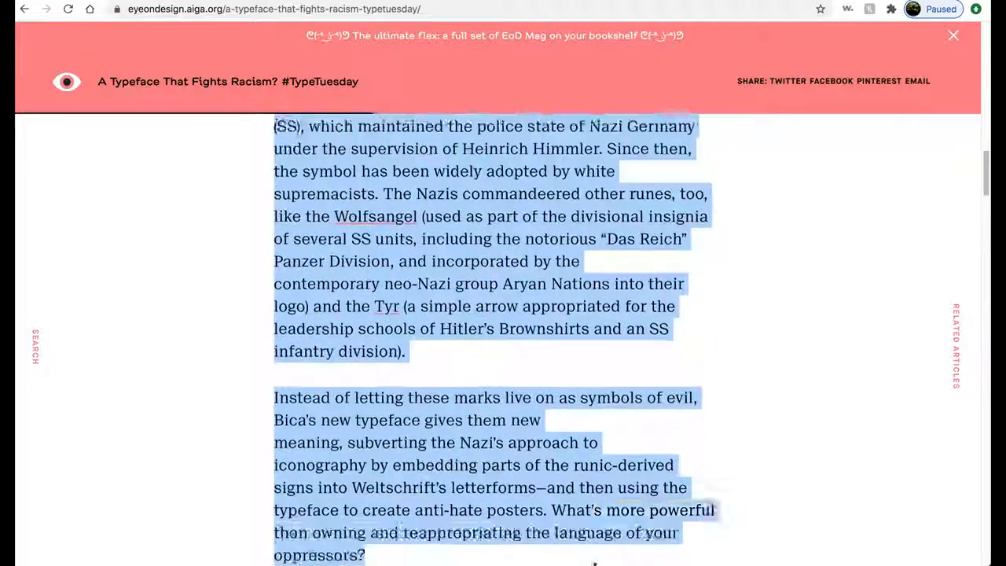
scroll(down, 3)
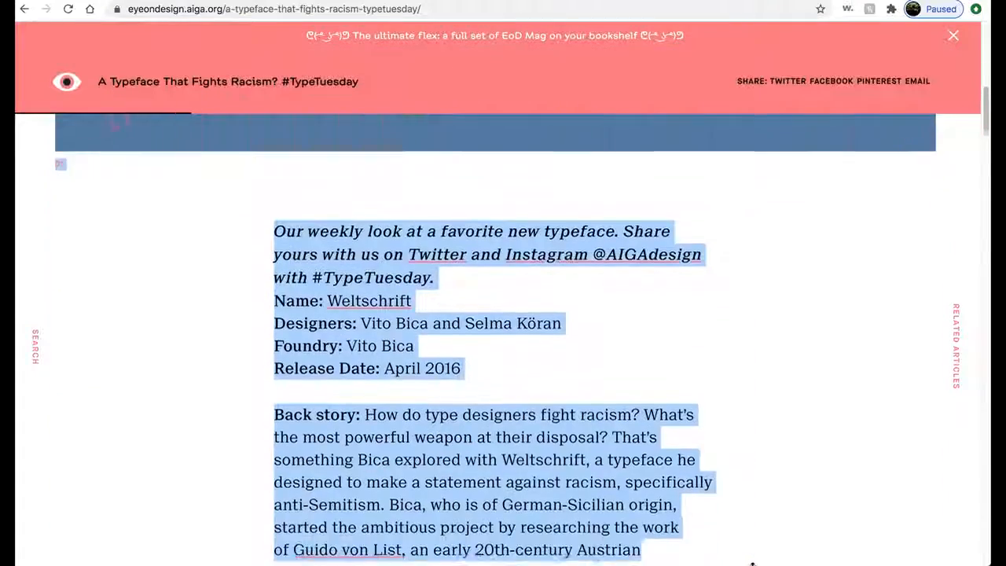
right_click(527, 424)
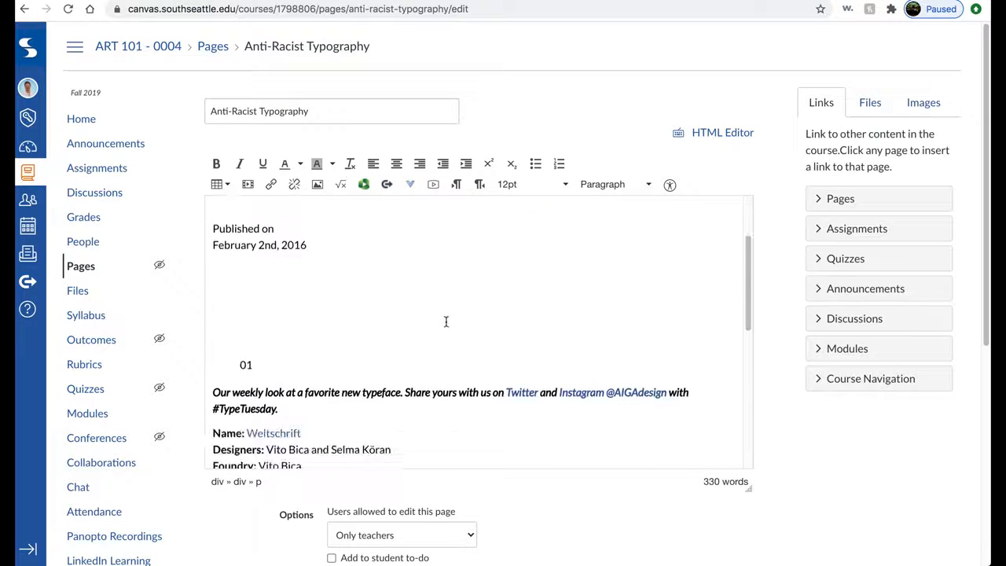
- Review the pasted article text (~330 words) in the Rich Content Editor
scroll(down, 3)
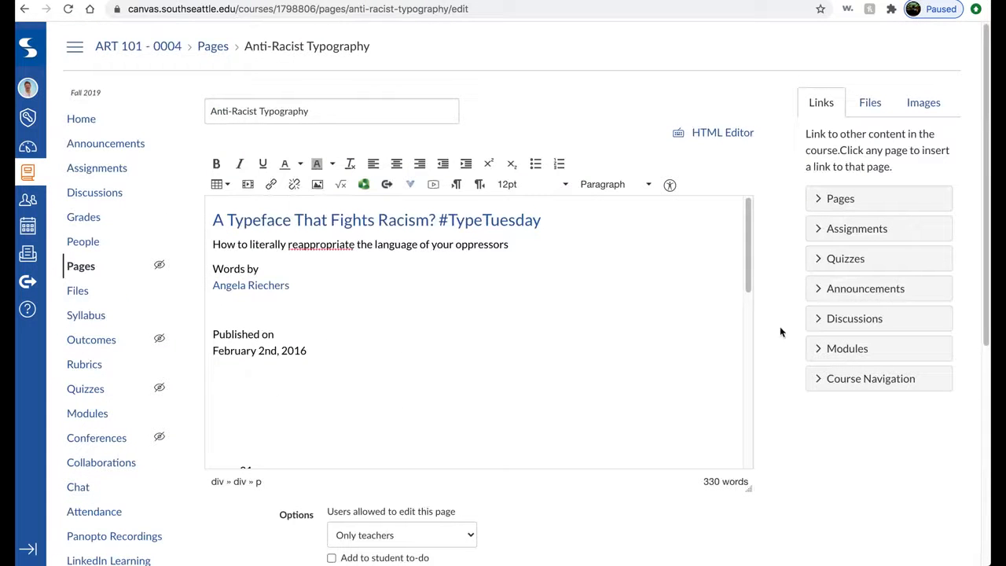
scroll(down, 3)
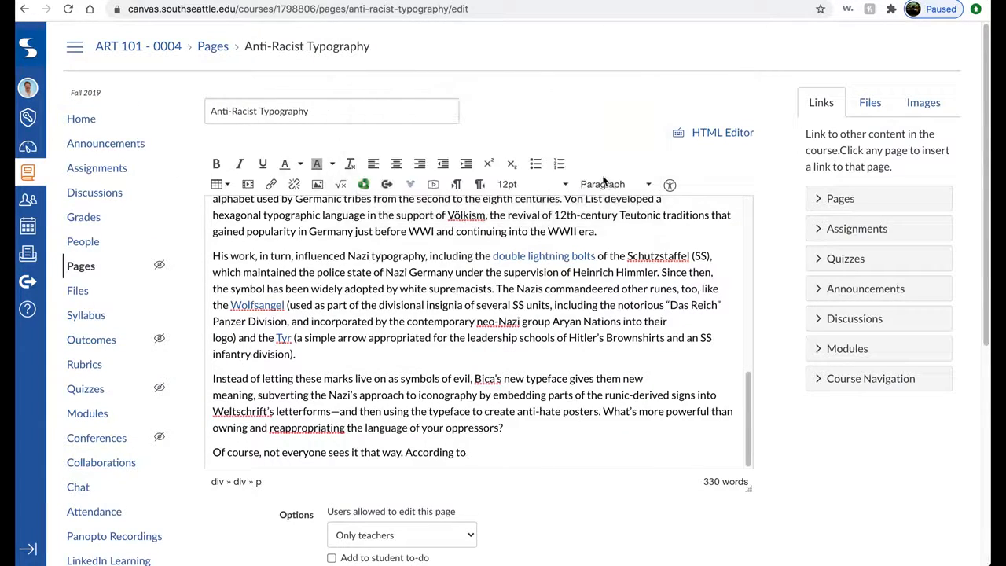
- Replace the page HTML with a 600×3200 iframe snippet, select 'PASTE URL HERE', and copy the article's address
click(721, 132)
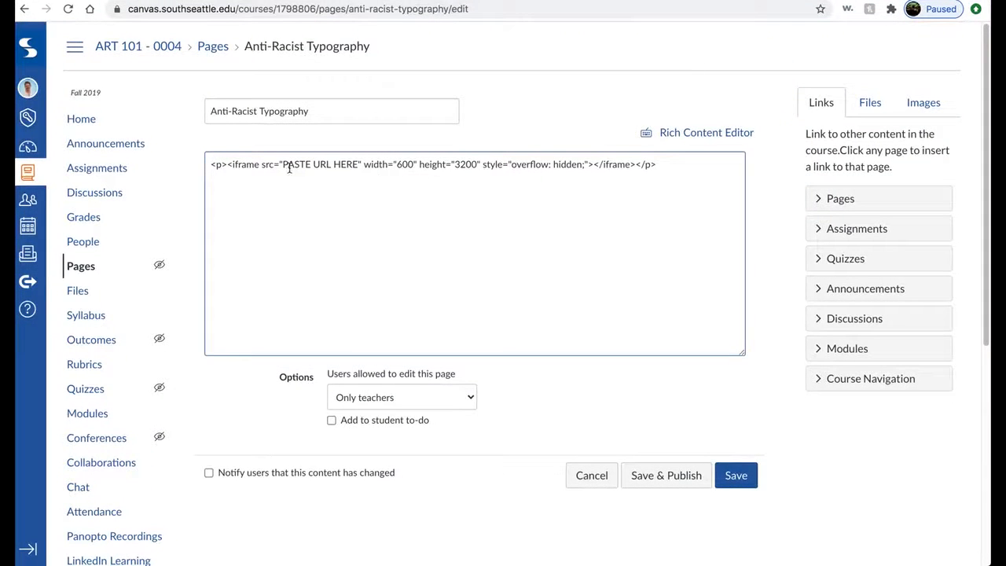
double_click(317, 165)
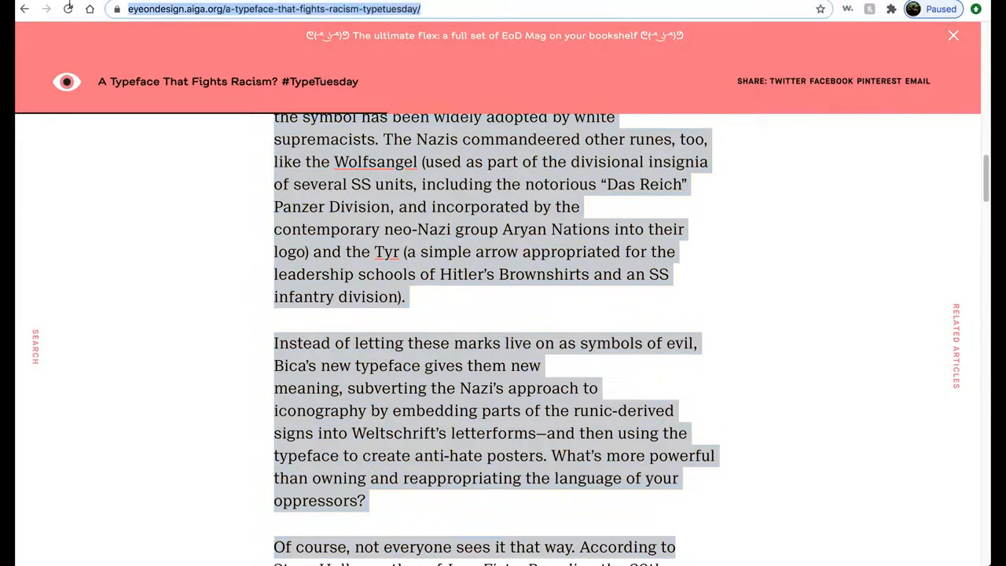
right_click(273, 10)
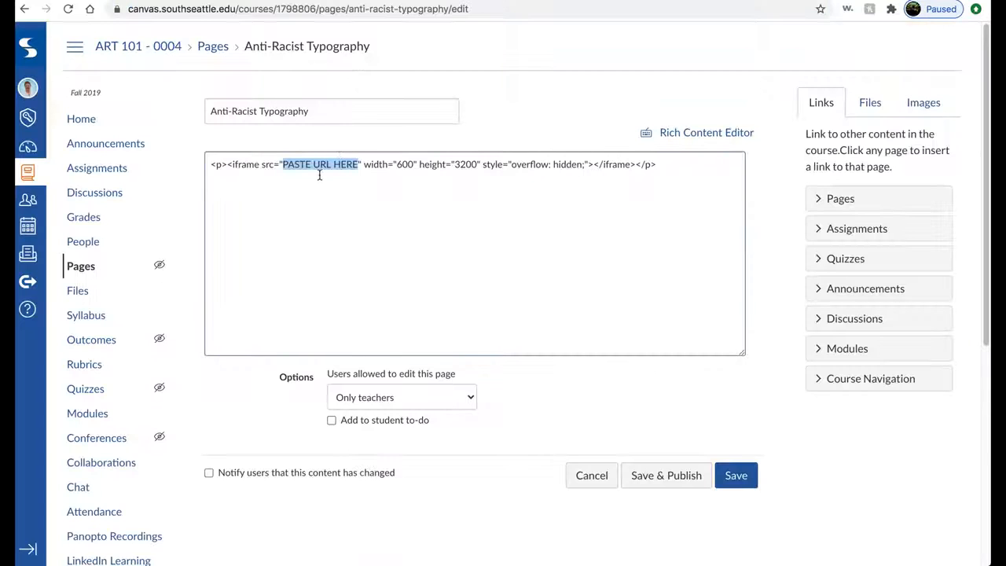
text(https://eyeondesign.aiga.org/a-typeface-that-fights-racism-typetuesday/)
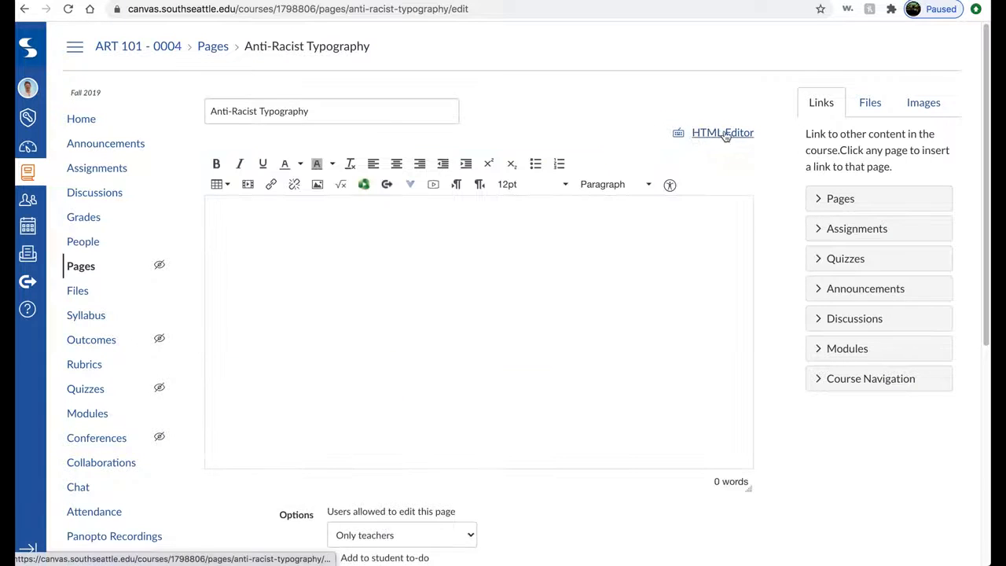
click(721, 132)
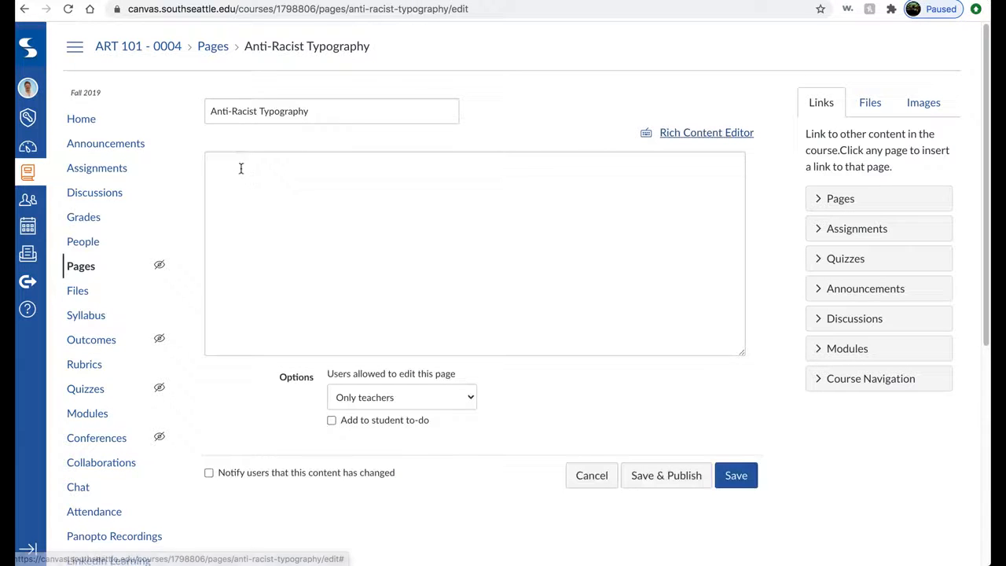
text(<p><iframe src="https://eyeondesign.aiga.org/a-typeface-that-fights-racism-typetuesday/" width="600" height="3200" style="overflow: hidden;"></iframe></p>)
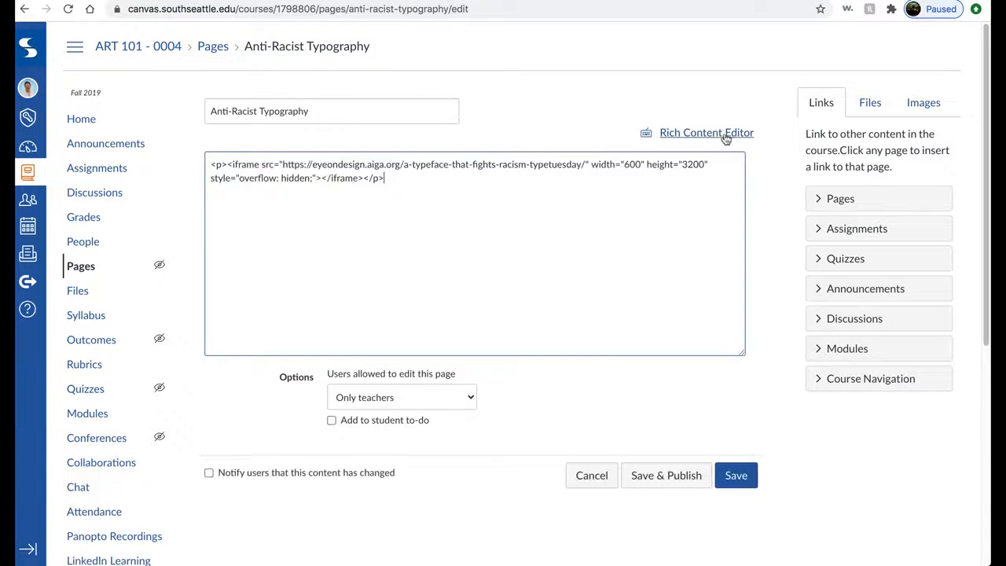
click(706, 132)
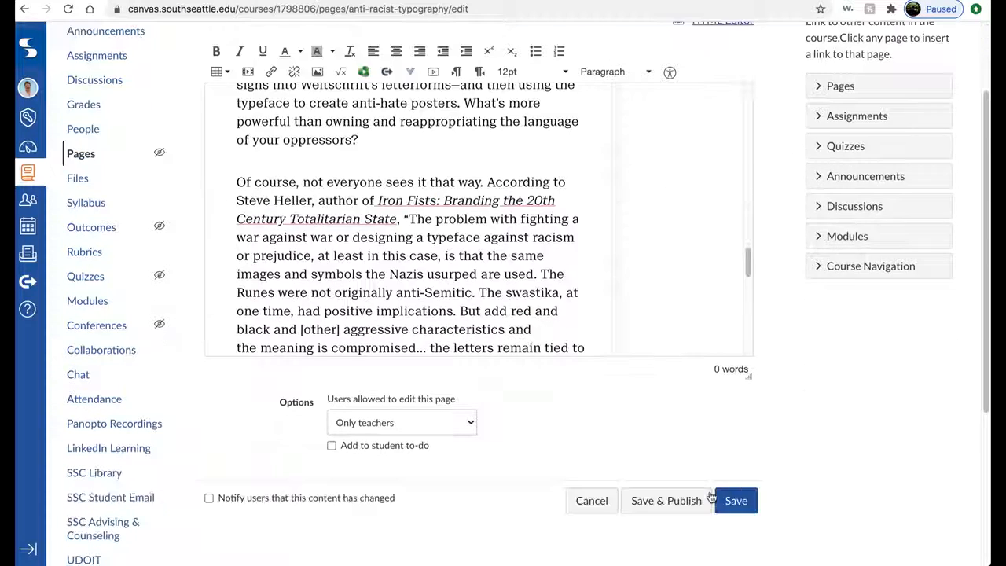
- Save & Publish the page and check the embedded article on the published view
click(736, 499)
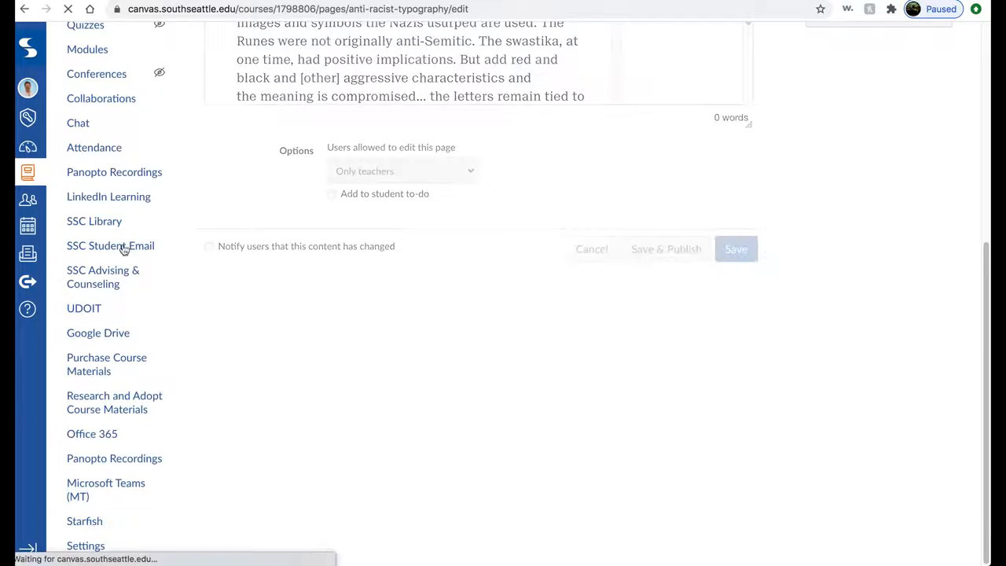
click(736, 248)
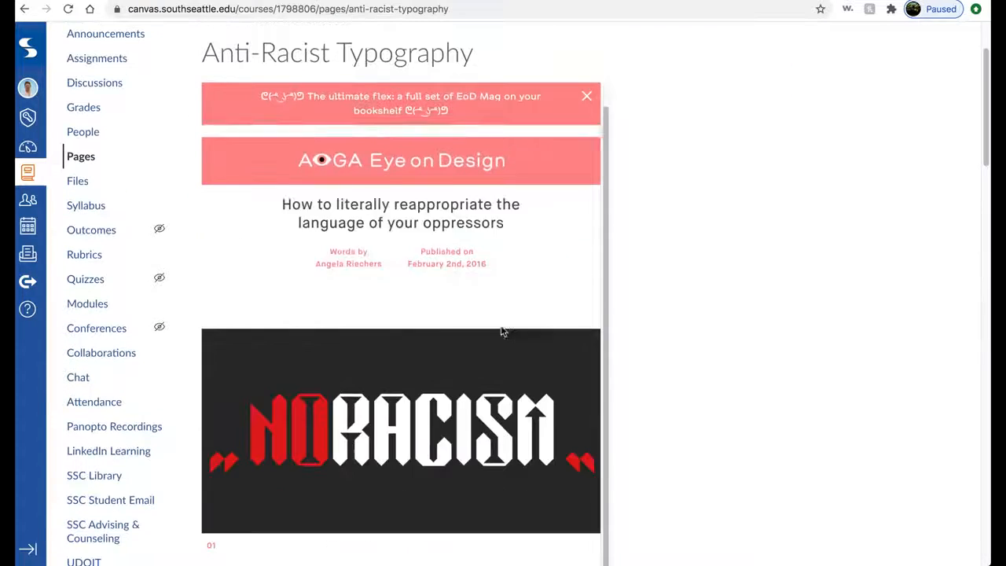
scroll(down, 3)
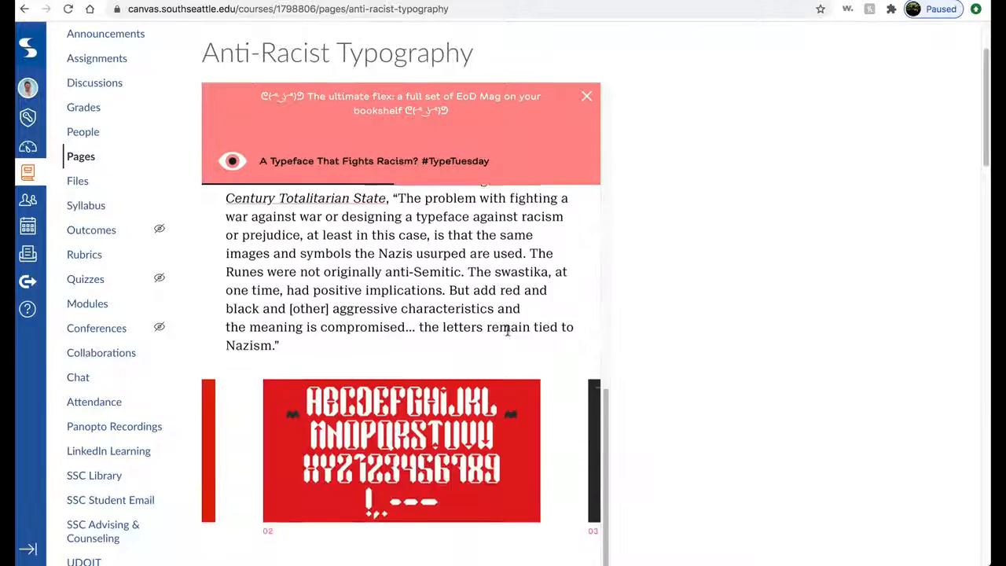
scroll(down, 3)
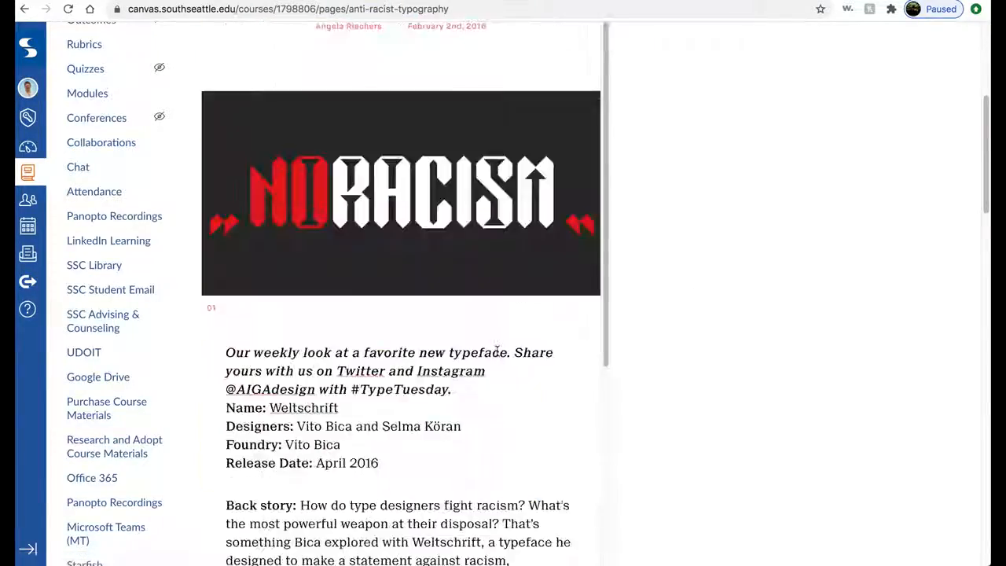
scroll(up, 3)
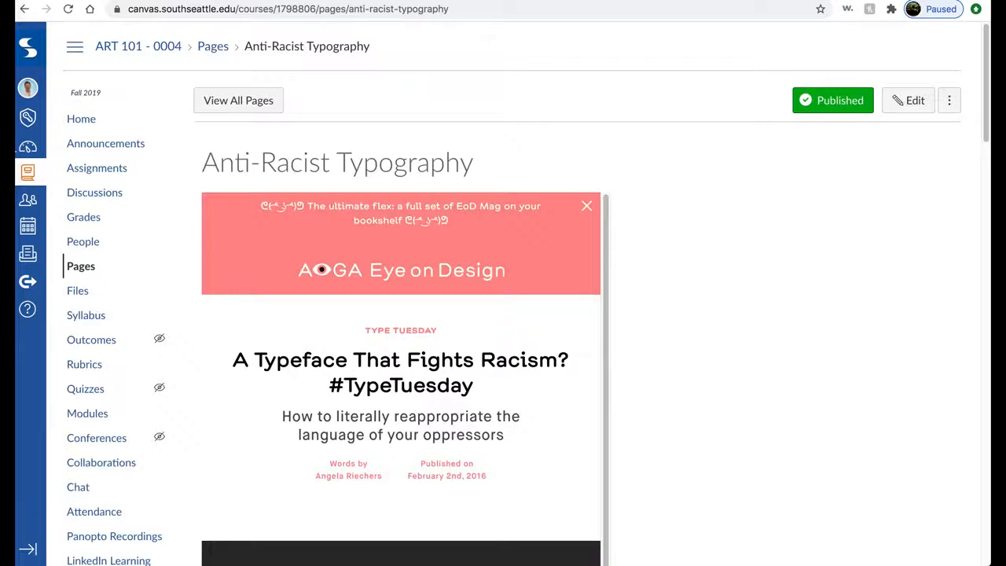